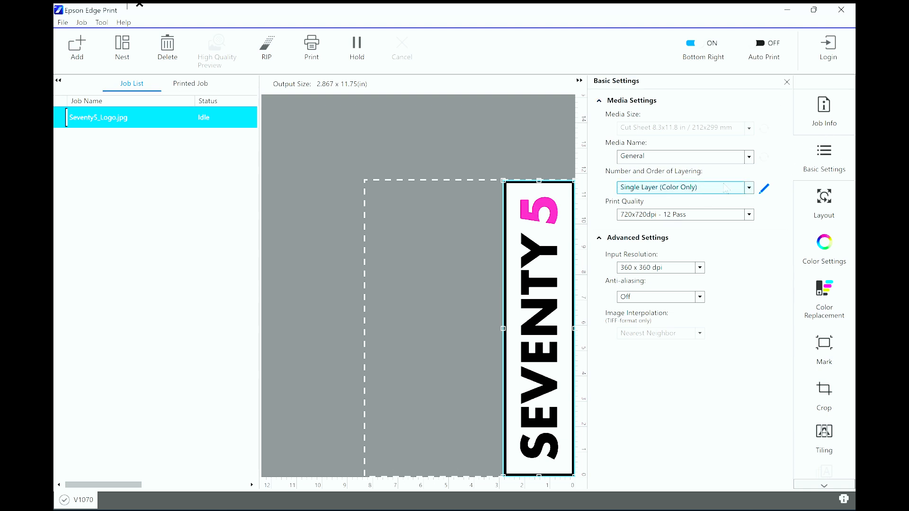
# Step: Set Number and Order of Layering to Triple Layer: White, Color, Varnish
pyautogui.click(749, 187)
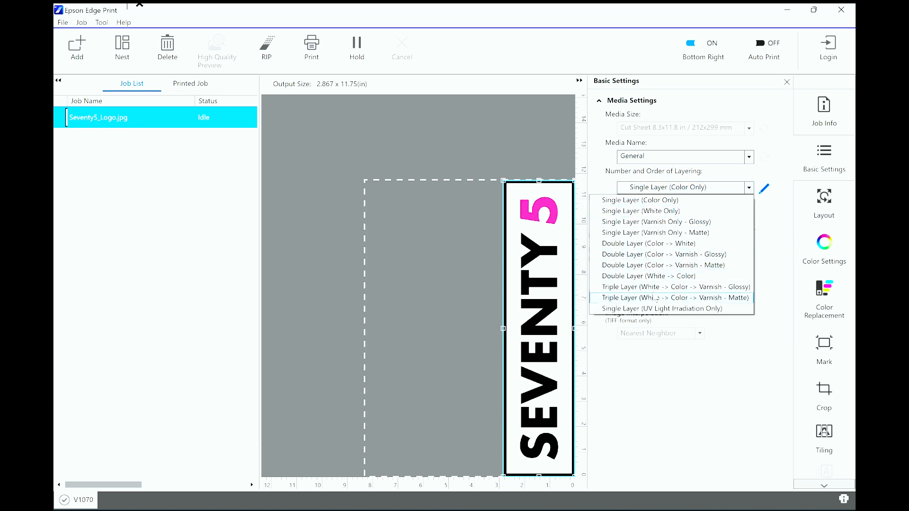
pyautogui.moveTo(673, 287)
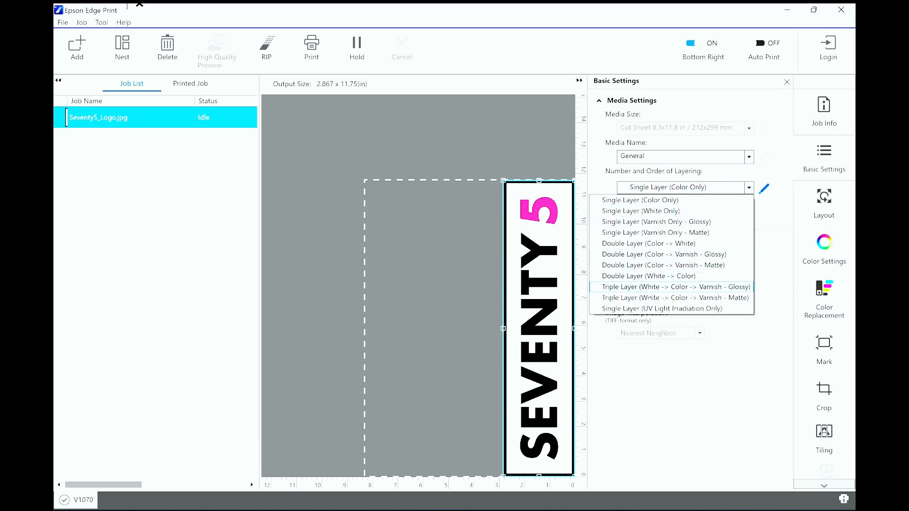
pyautogui.moveTo(674, 297)
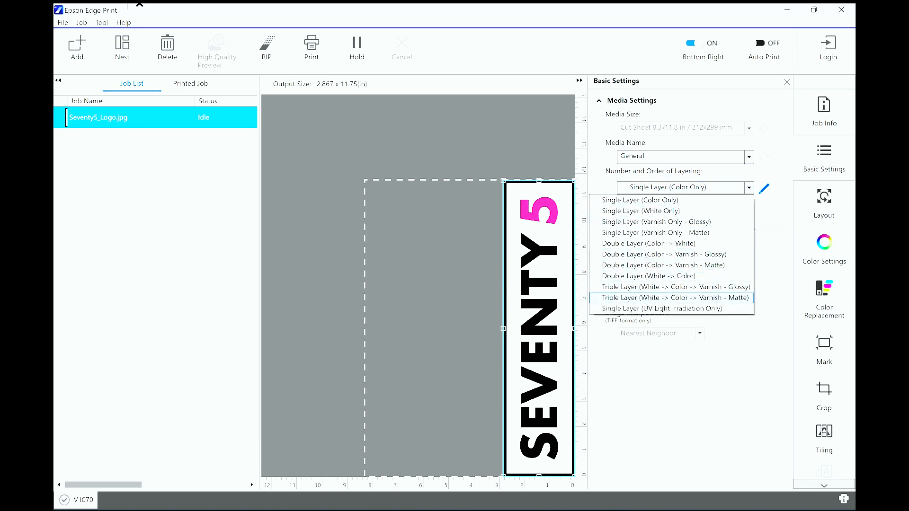
pyautogui.moveTo(672, 286)
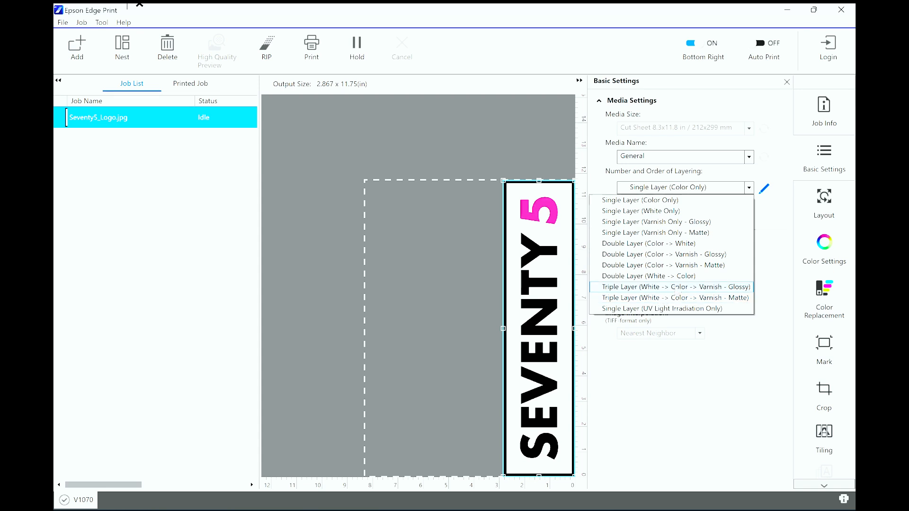
pyautogui.click(672, 287)
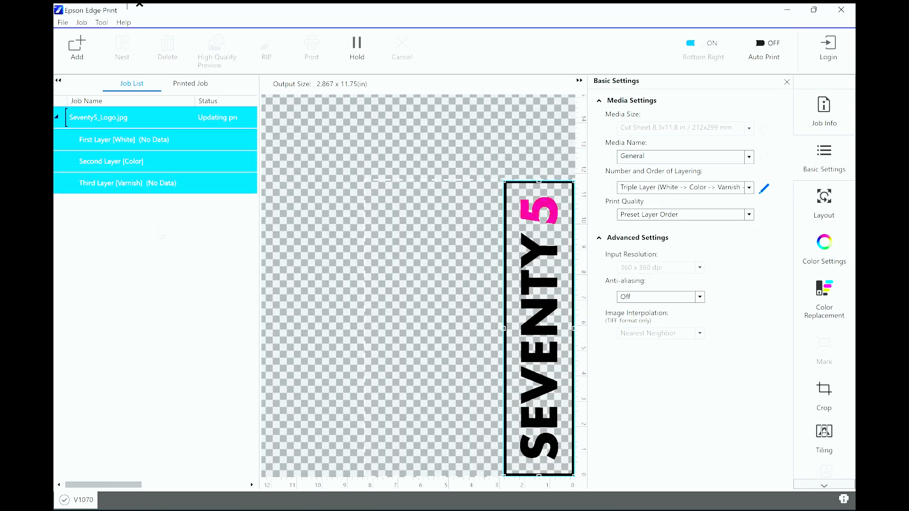
# Step: Select the white first layer of the Seventy5 job, glancing at the empty varnish layer
pyautogui.click(127, 139)
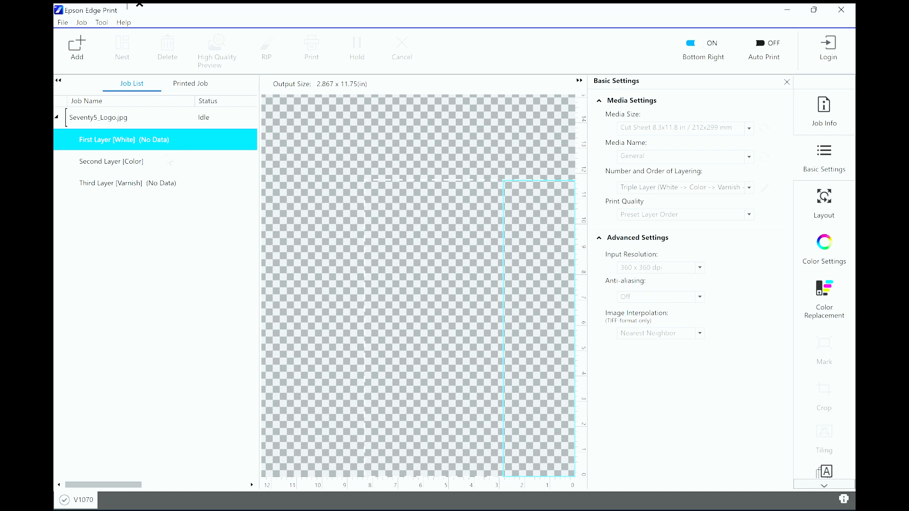
pyautogui.click(128, 183)
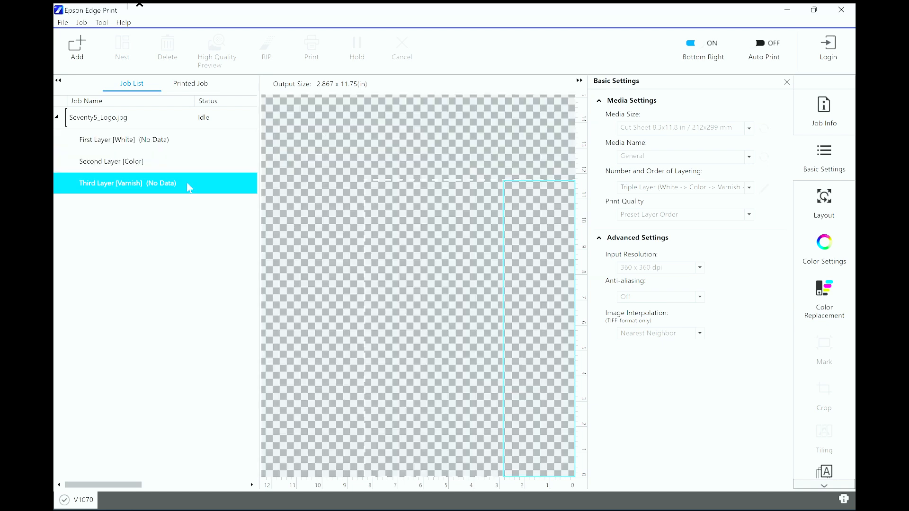
pyautogui.moveTo(191, 147)
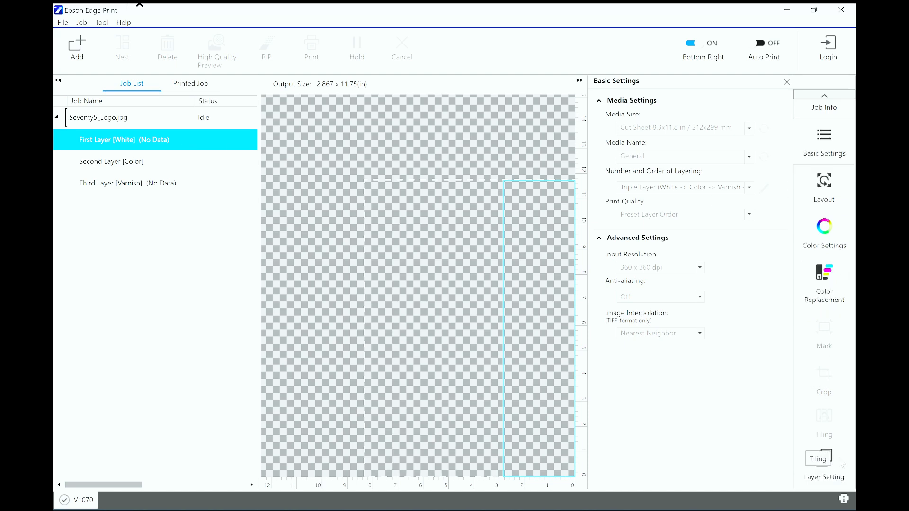
# Step: Set the white layer's WH/Vr Creating Method to Image at 100% density
pyautogui.click(823, 464)
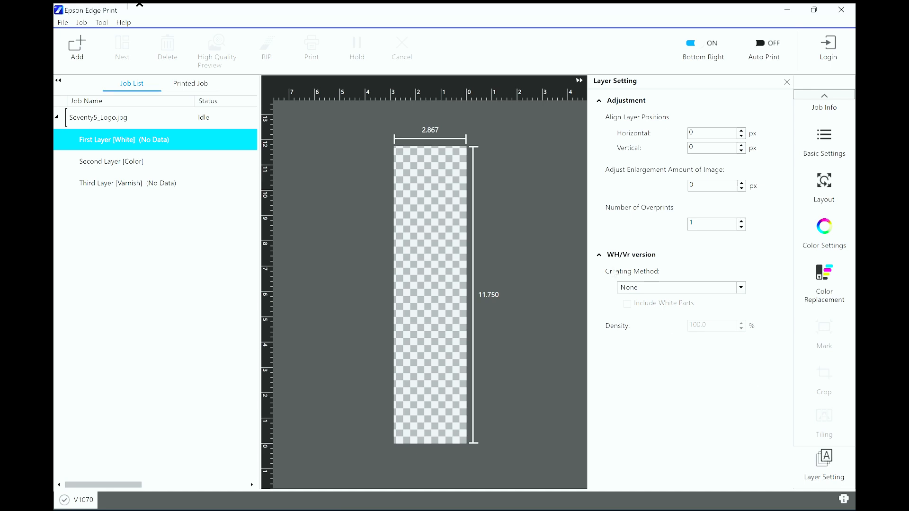
pyautogui.click(680, 288)
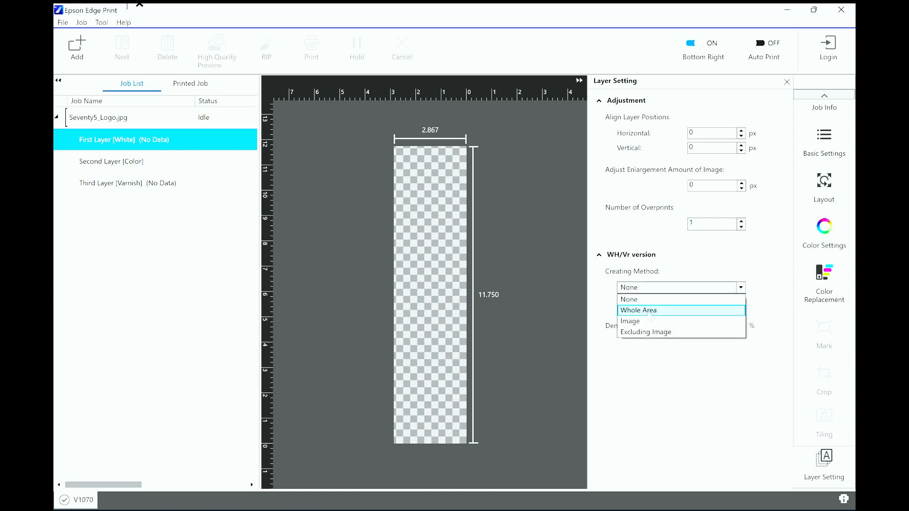
pyautogui.click(630, 321)
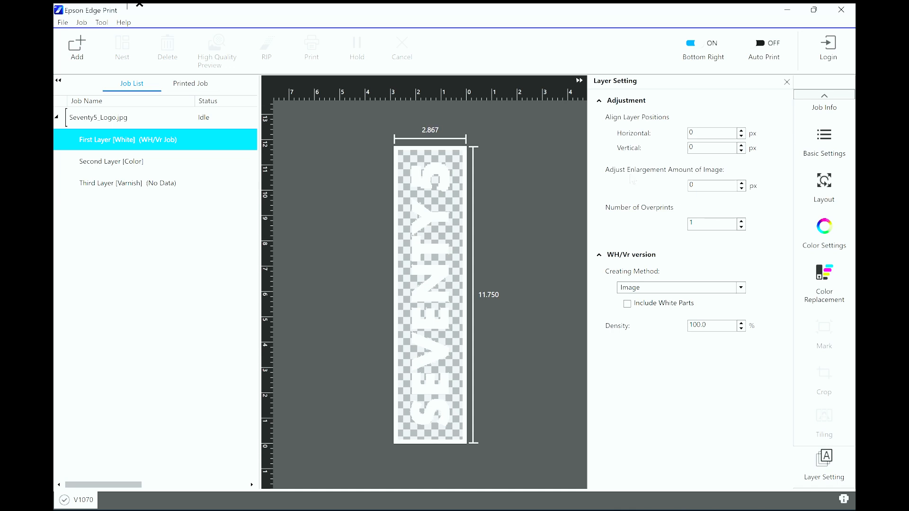
# Step: Set the white layer's image enlargement to -2 px and select the varnish third layer
pyautogui.click(740, 189)
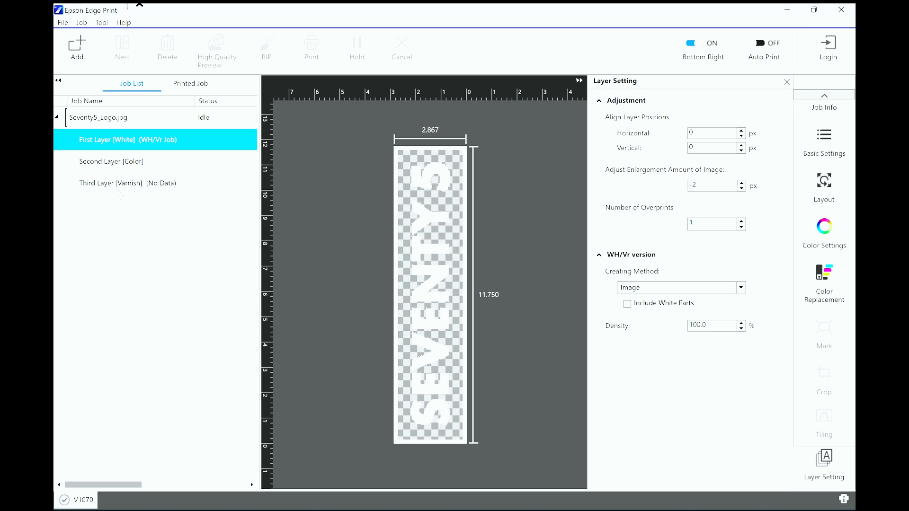
pyautogui.click(128, 184)
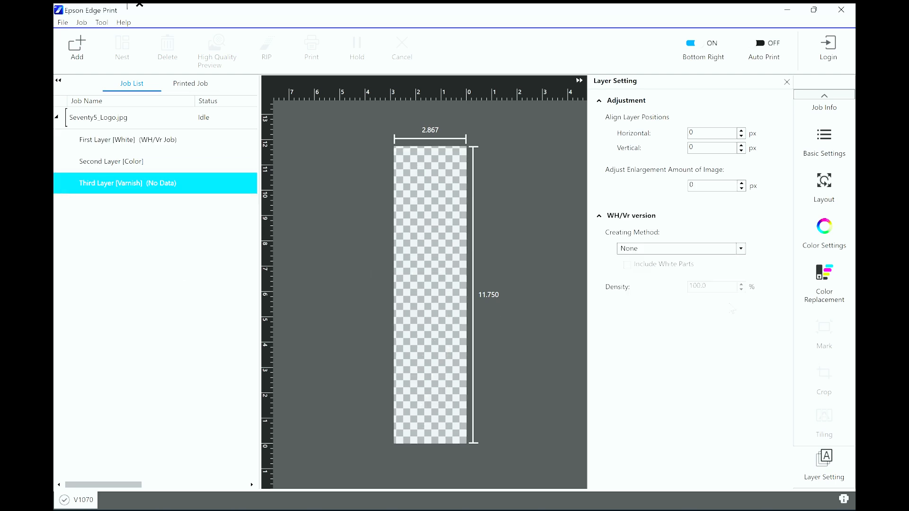
# Step: Set the varnish layer's Creating Method to Image, then return to the white layer
pyautogui.click(679, 248)
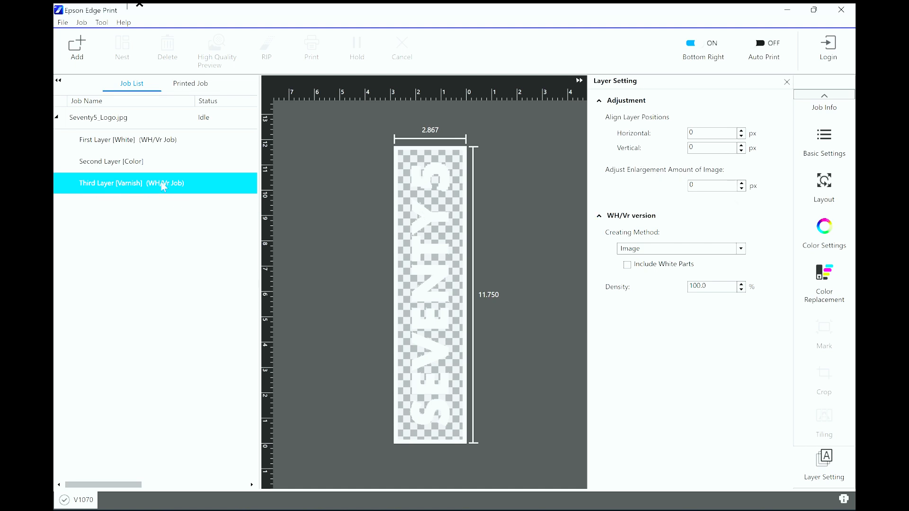
pyautogui.click(128, 140)
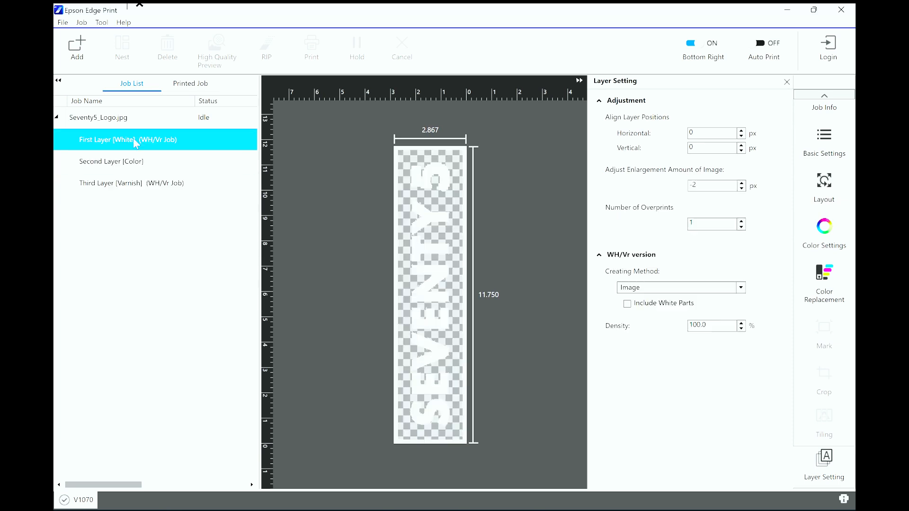